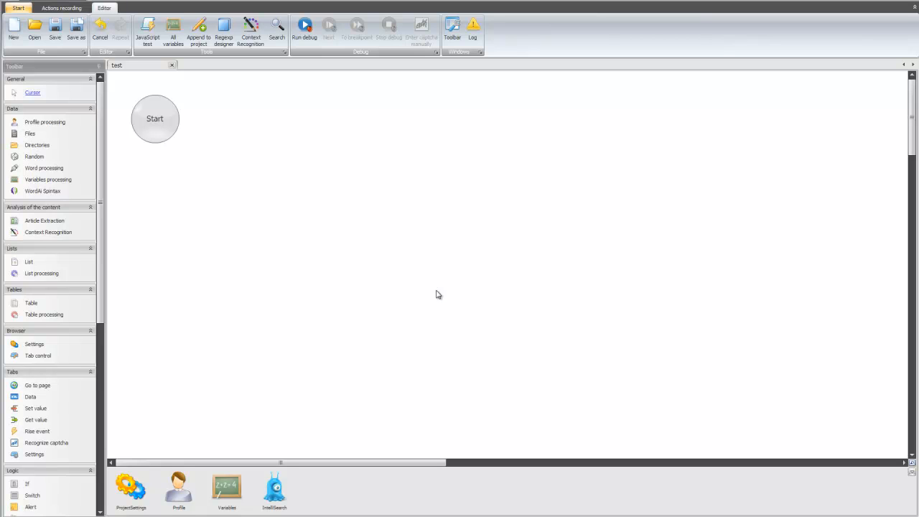
mouse_move(8, 258)
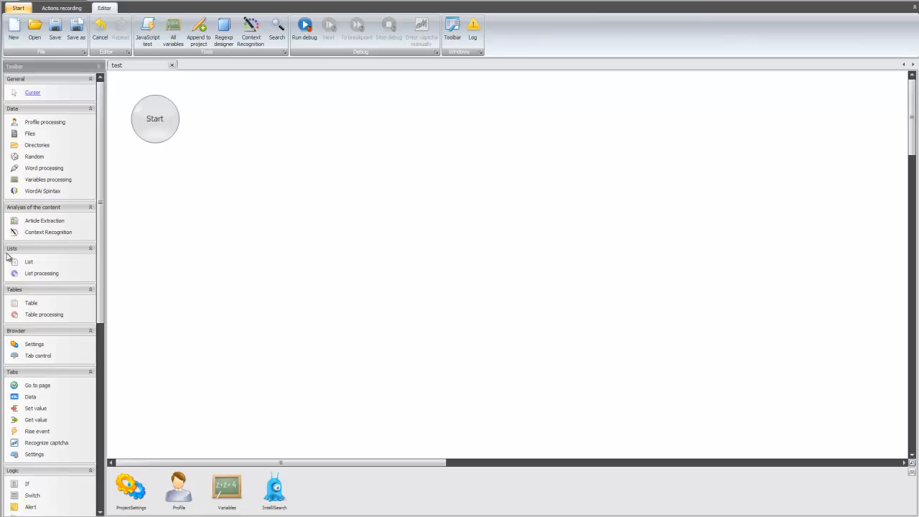
mouse_move(40, 262)
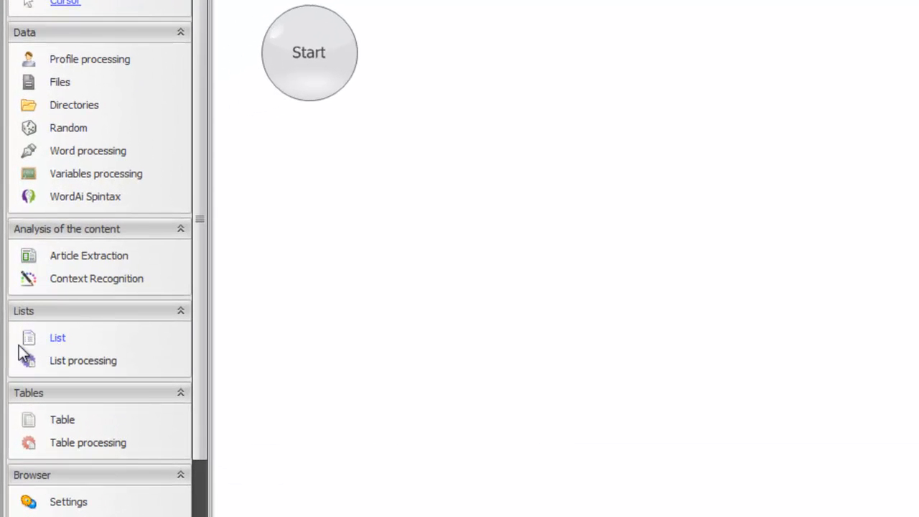
mouse_move(58, 366)
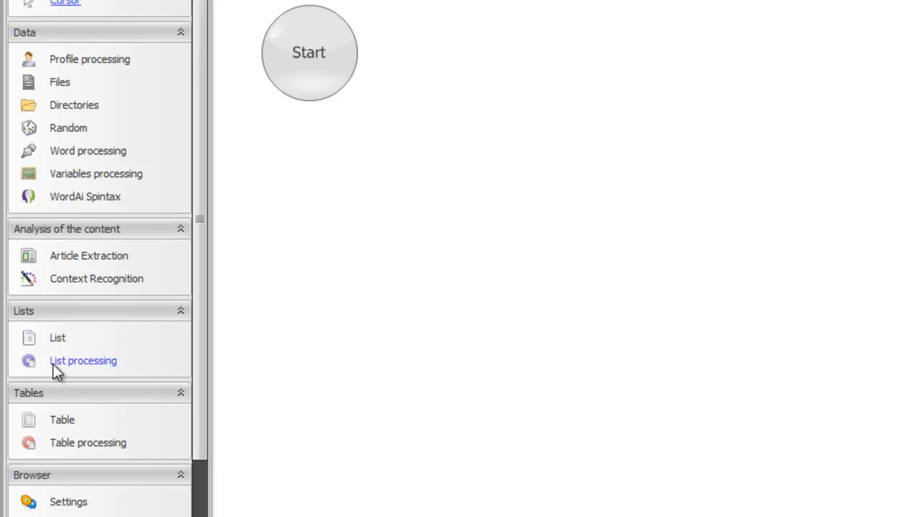
mouse_move(57, 338)
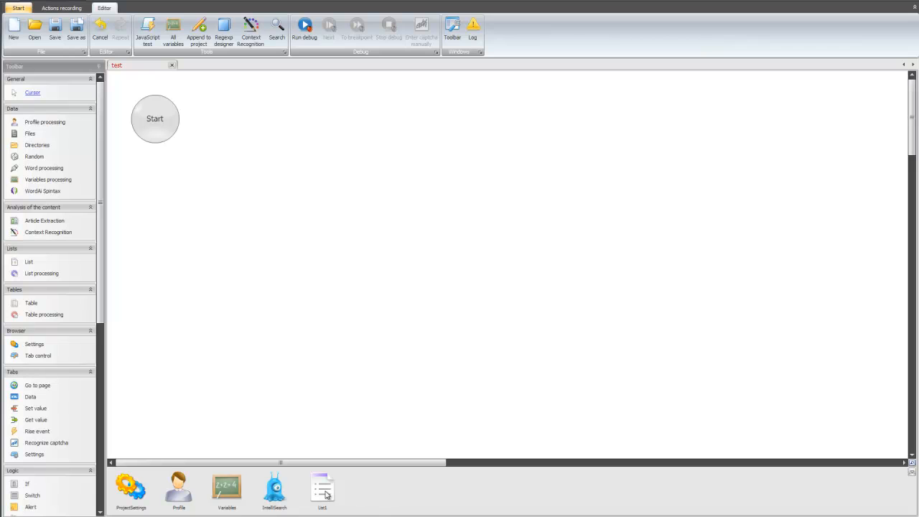
mouse_move(270, 199)
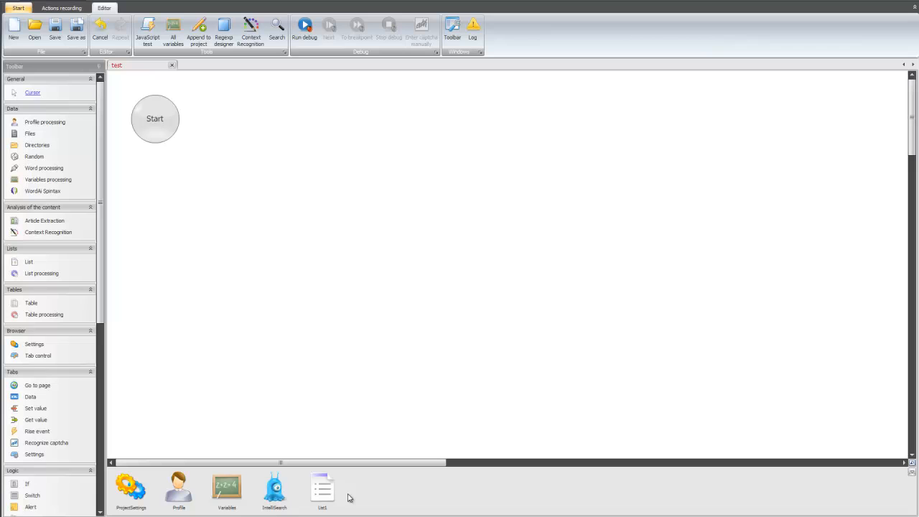
mouse_move(322, 492)
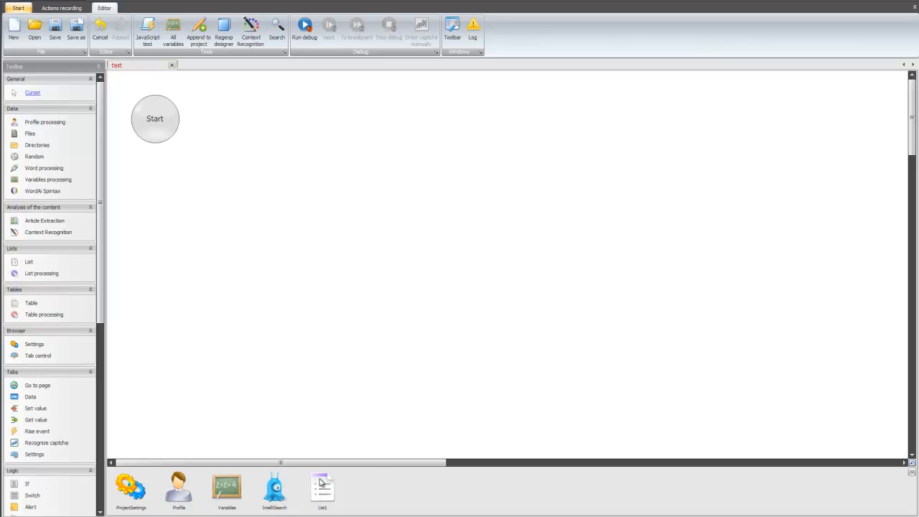
Rename the dashboard list element from List1 to InputURLs via its context menu and confirm
right_click(322, 489)
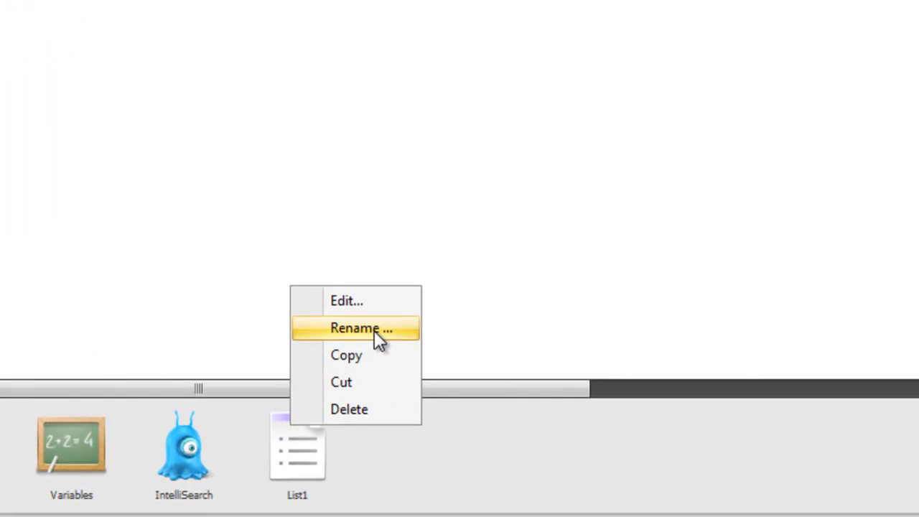
click(362, 328)
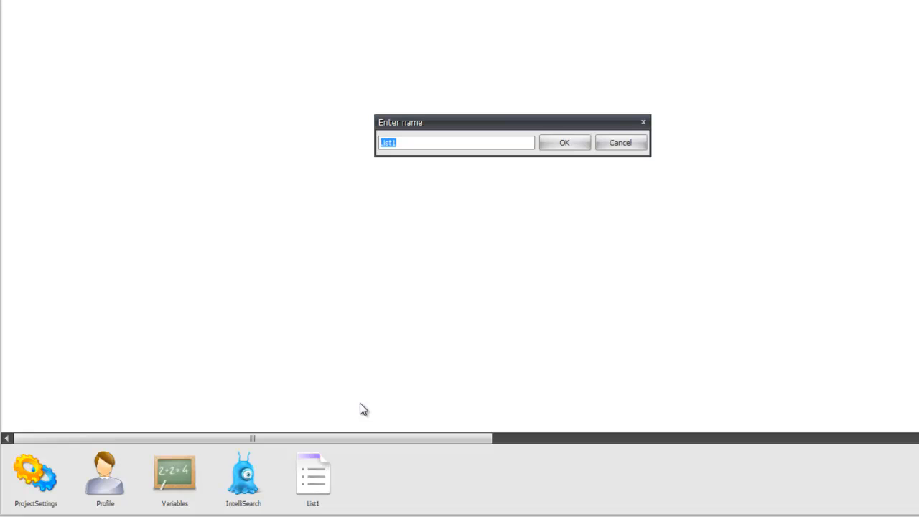
key(Delete)
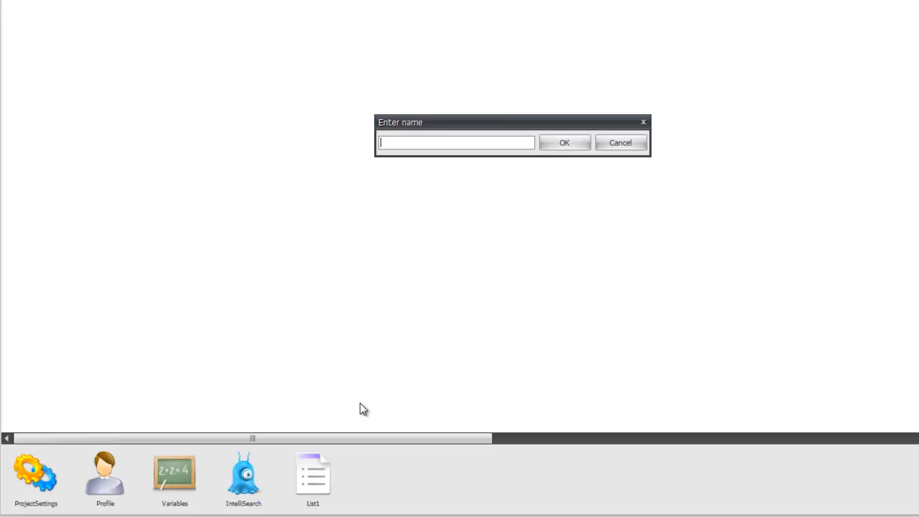
text(I)
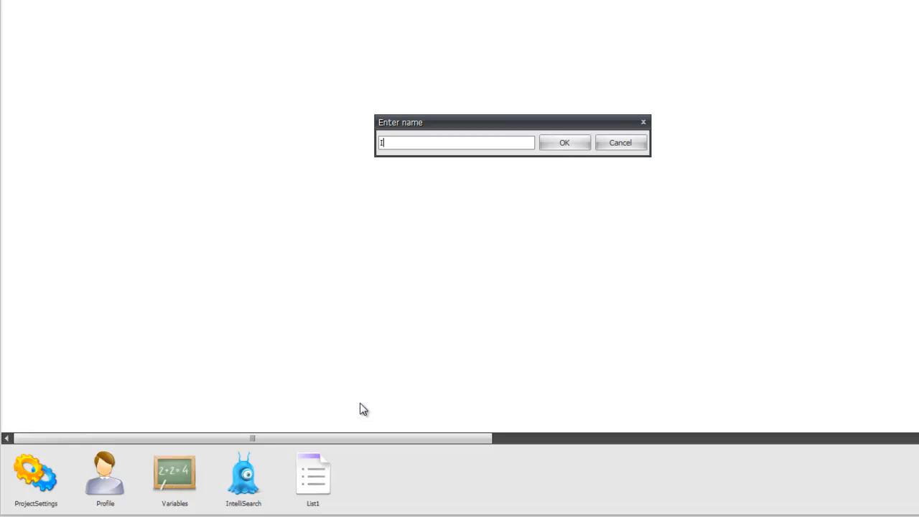
text(InputURL)
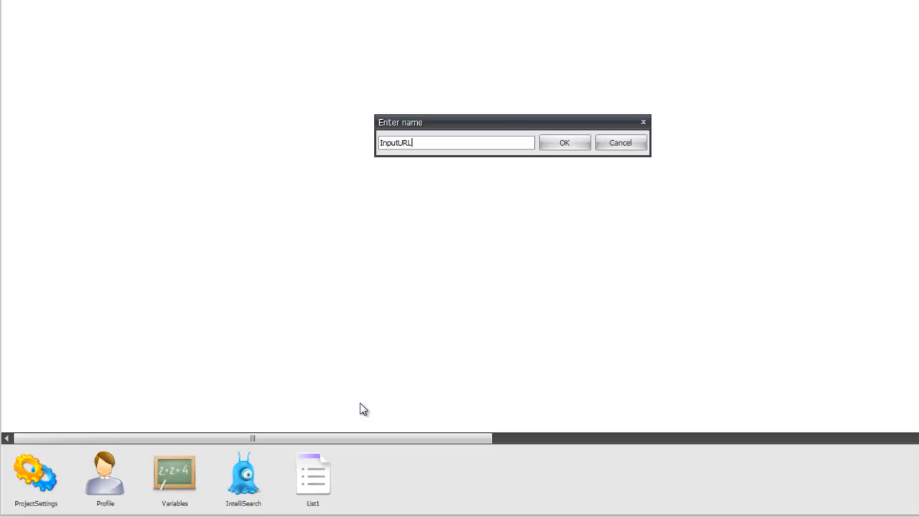
text(s)
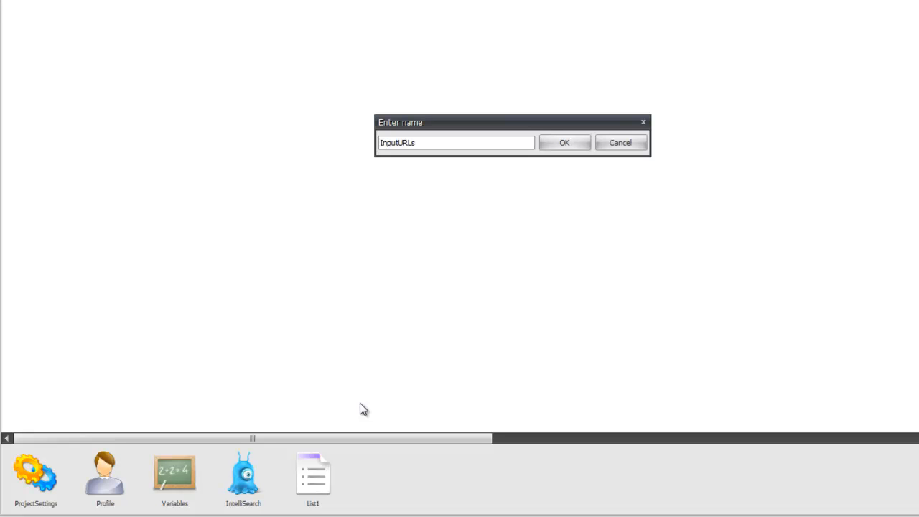
click(565, 142)
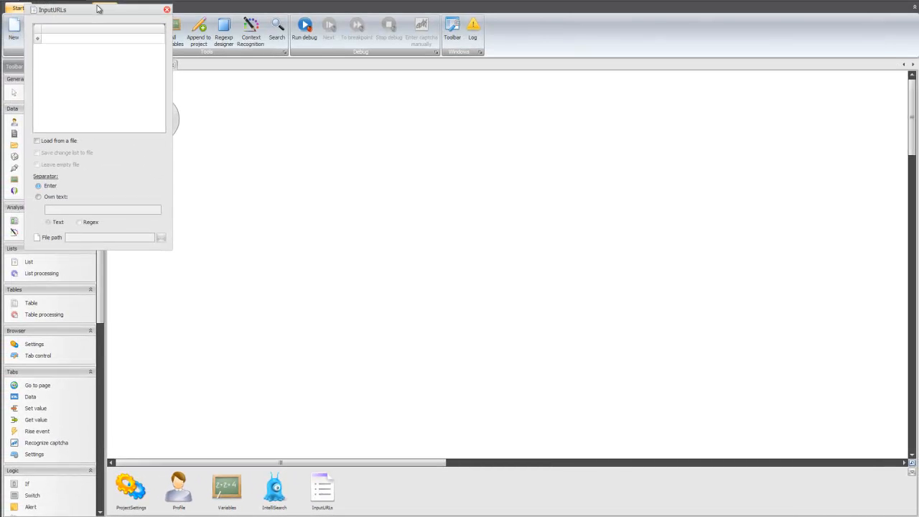